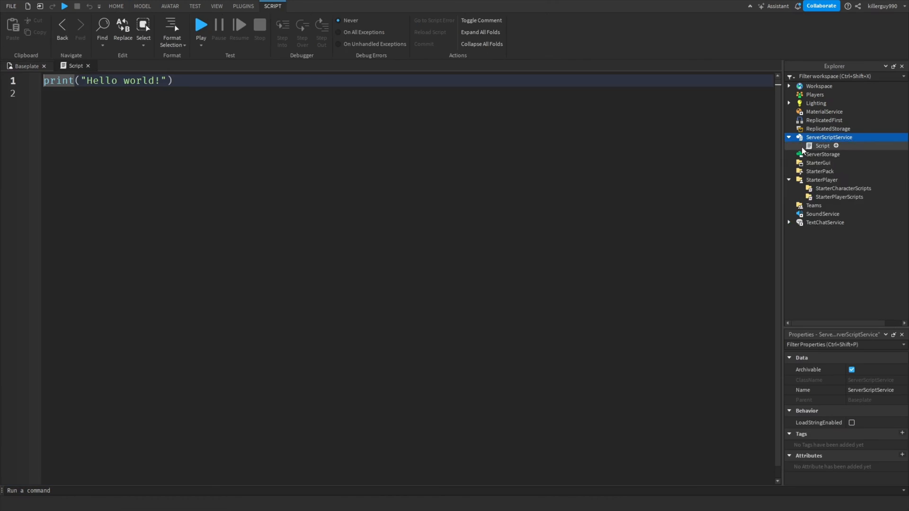
Step: Define local function playerAdded() that prints "i am a good coder"
type("local function p")
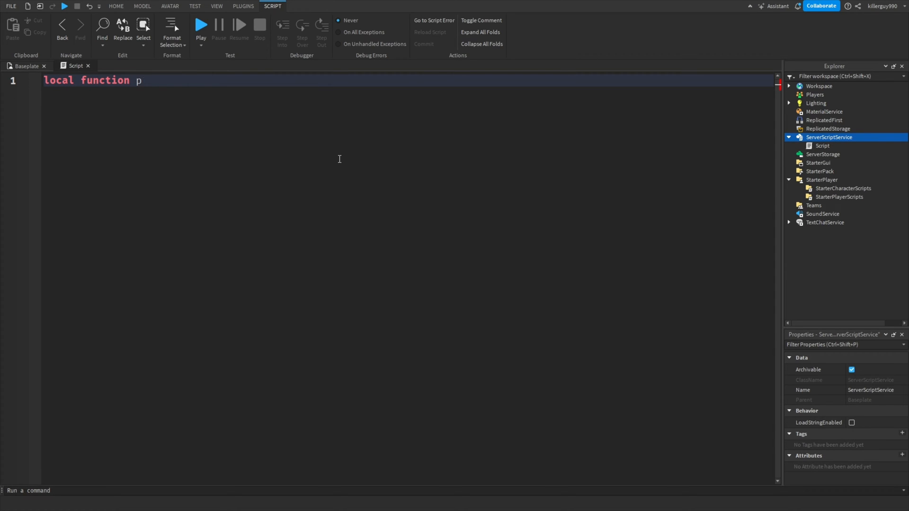
type("layerAdded")
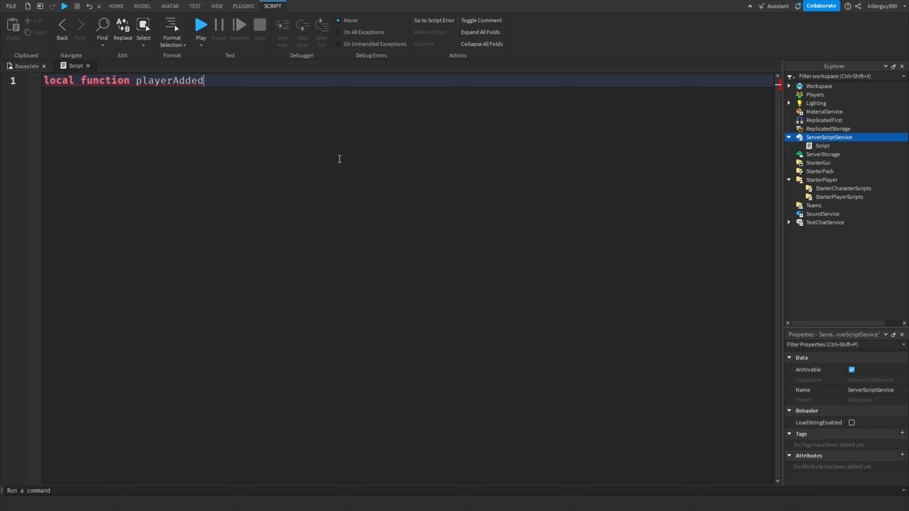
type("()")
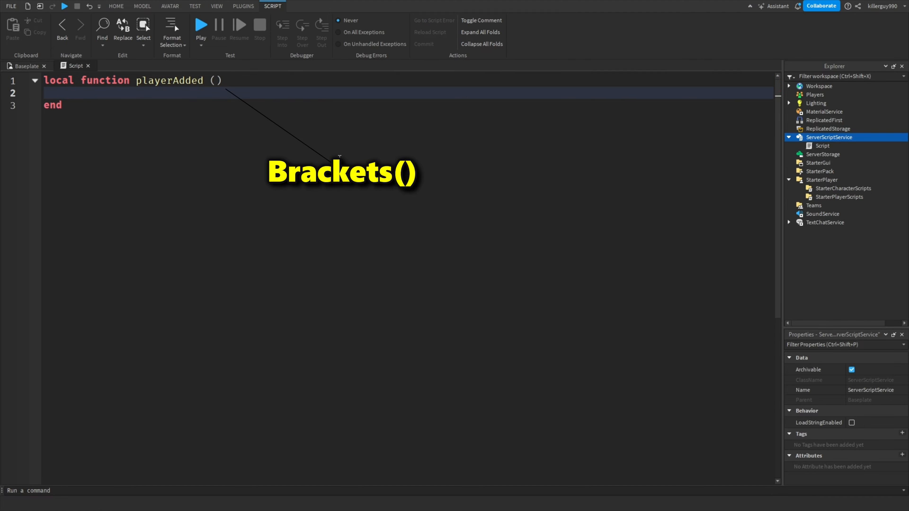
type("print(\"i am a good coder")
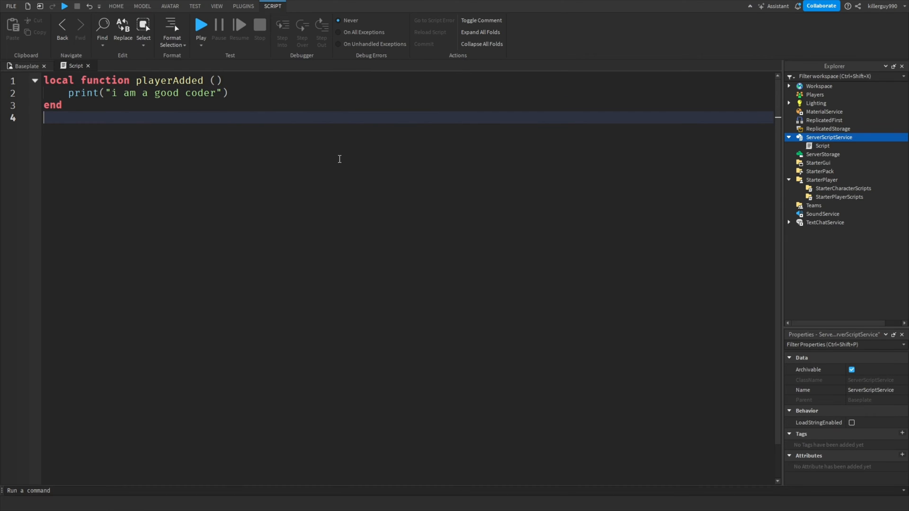
Step: Add game.Players.PlayerAdded:Connect(playerAdded) and return to the viewport
type("game.Players.")
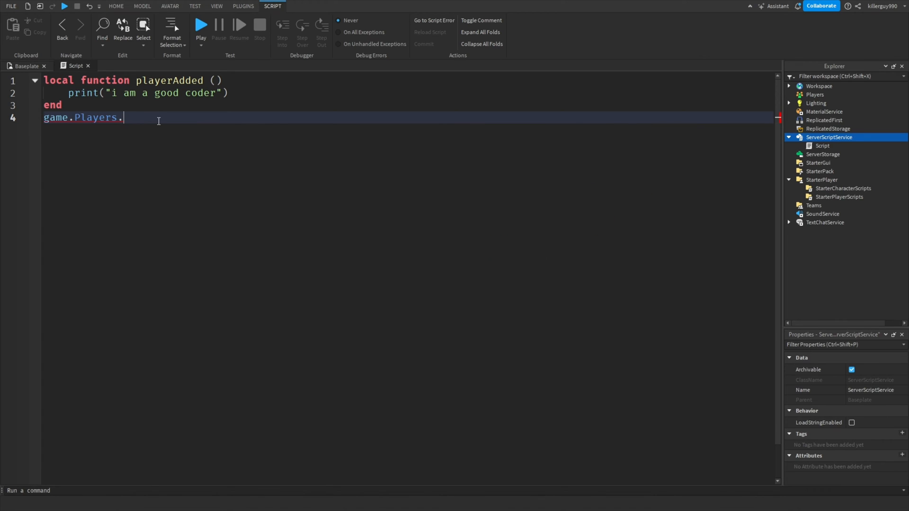
type("PlayerAdded")
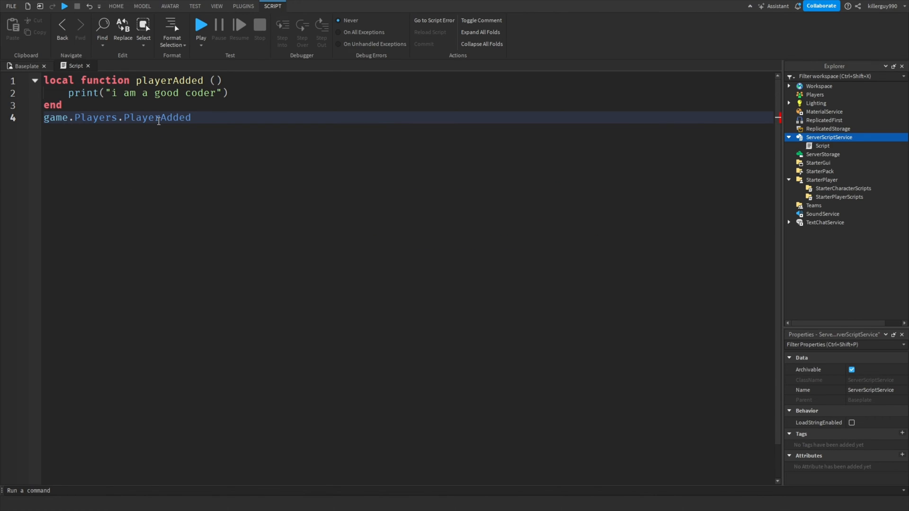
type(":Connect()")
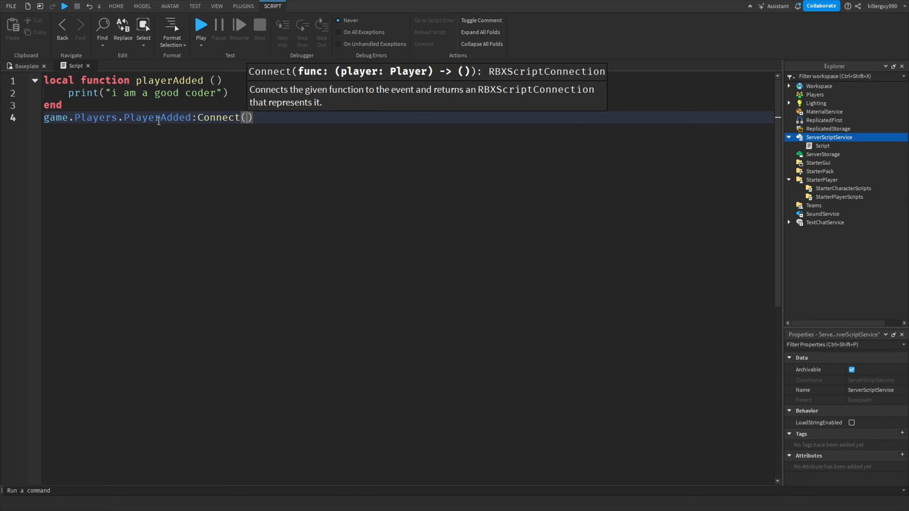
type("playerAdded")
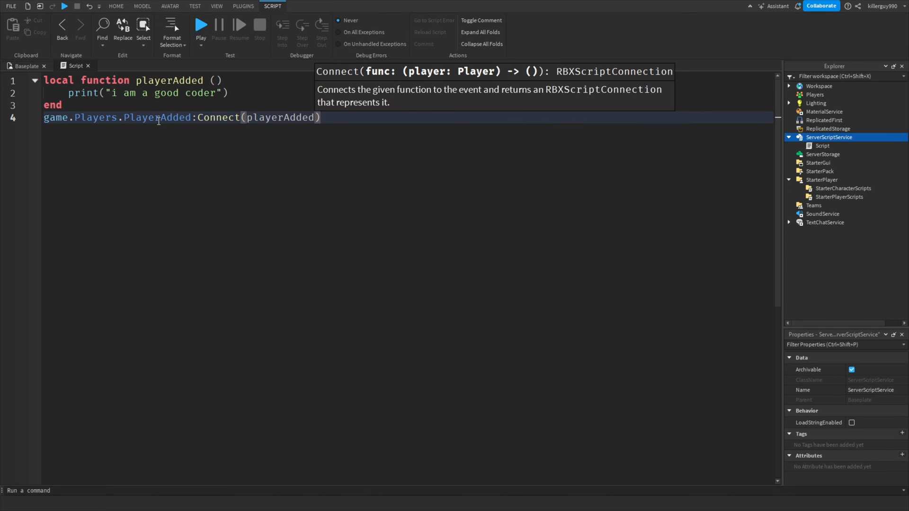
left_click(200, 24)
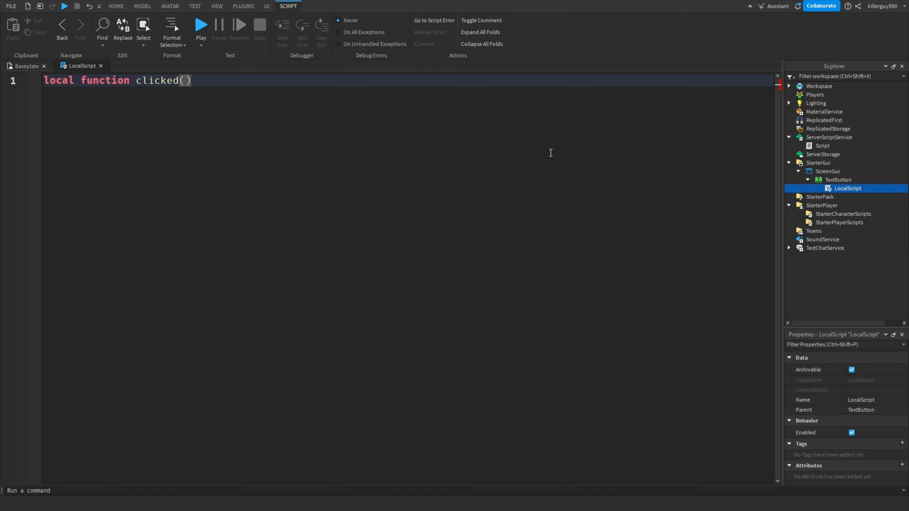
Step: Begin the clicked connection line script.Parent.M in the TextButton's LocalScript
type("script.Parent.M")
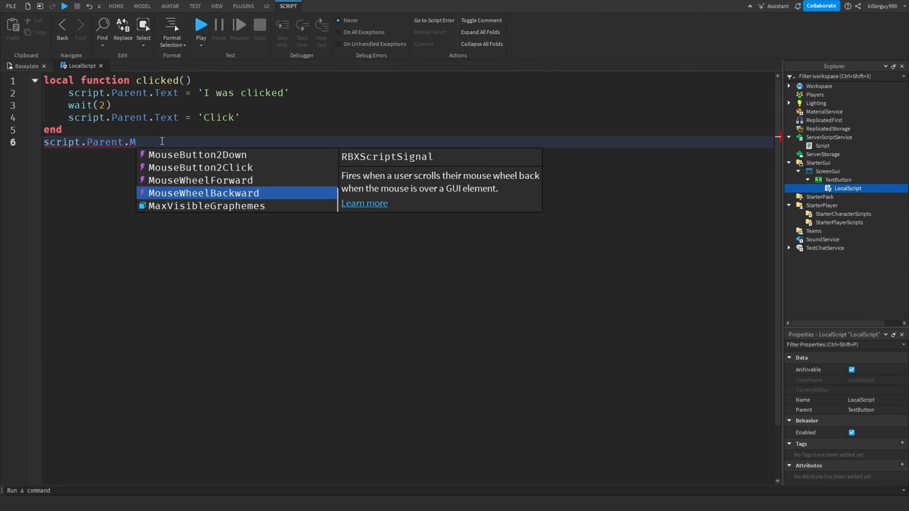
left_click(201, 25)
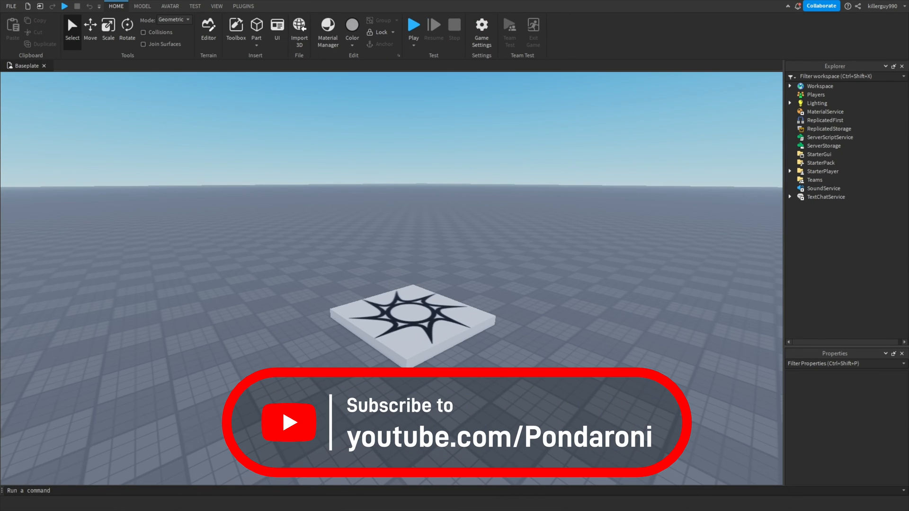
Step: Write obliterate() creating Instance.new("Explosion") parented to Workspace at script.Parent's position
type("local function obliterate(")
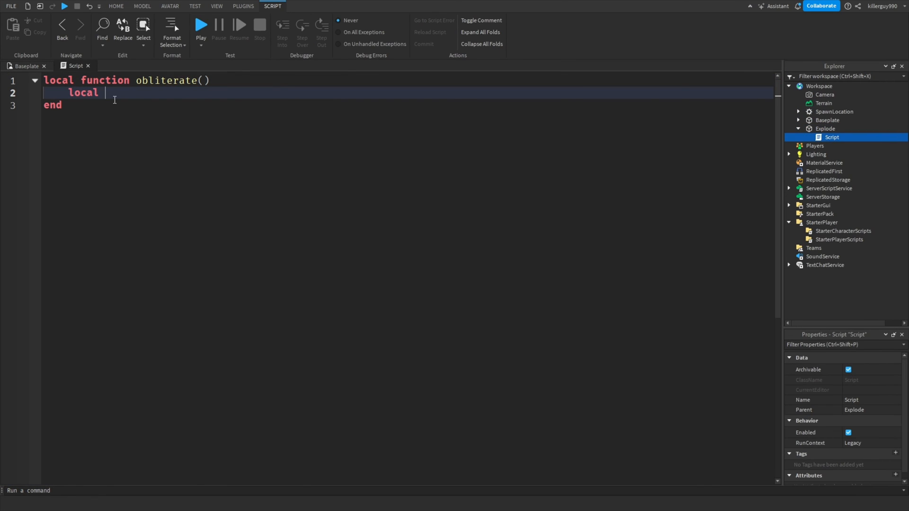
type("obliteration = Instance.new(\"E")
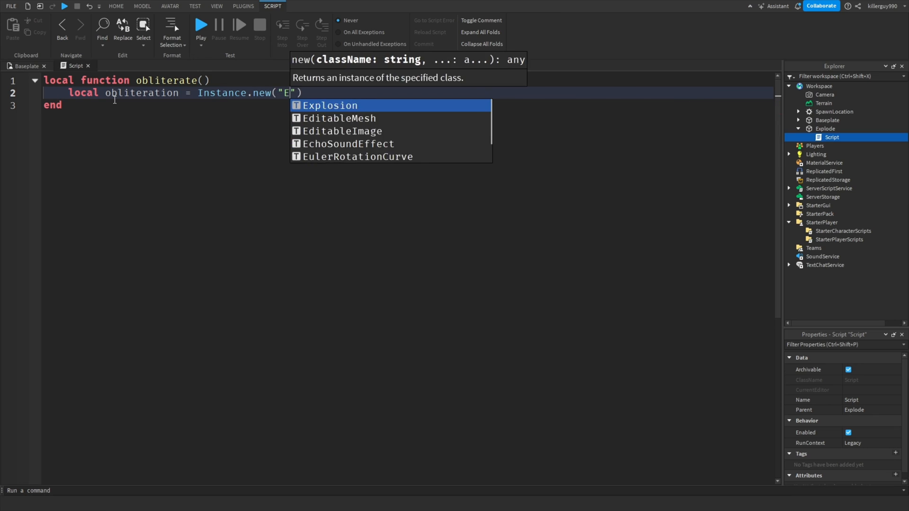
type("obliteration.Parent = game.Workspace")
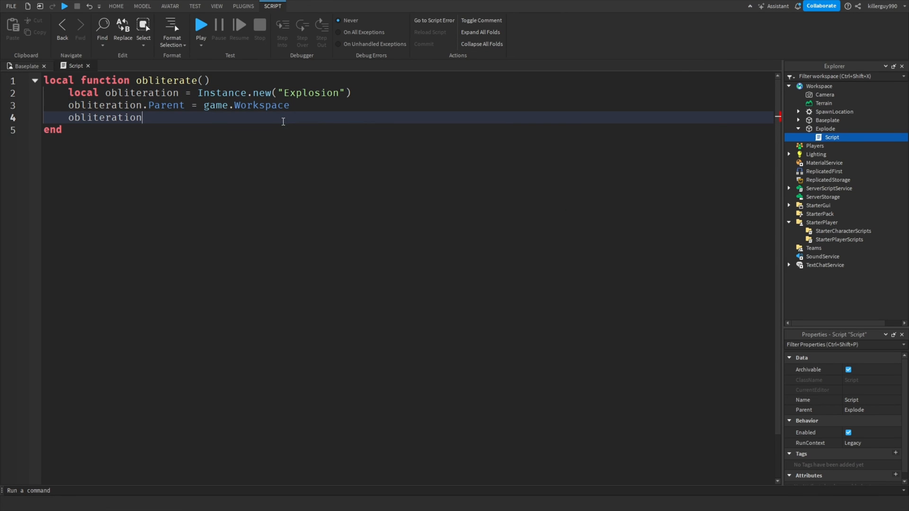
type(".Position = script.Parent")
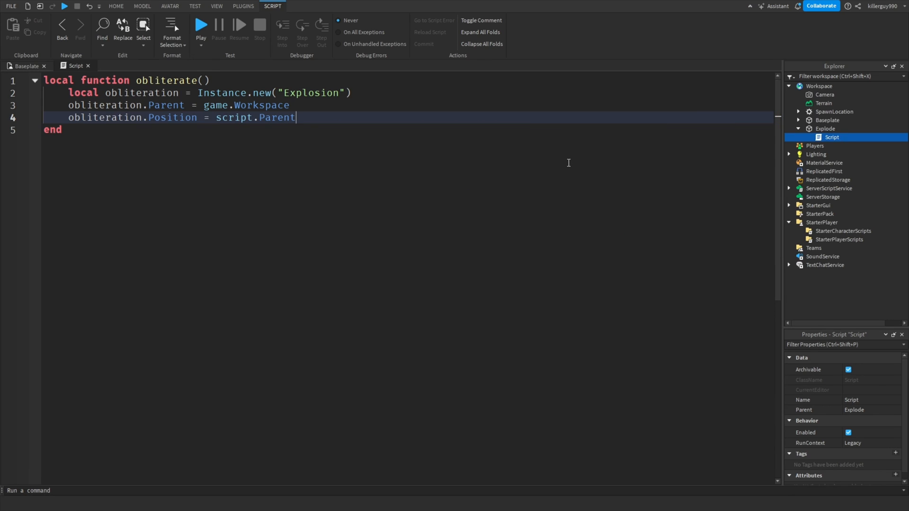
Step: Connect obliterate to script.Parent.Touched and finish the Position assignment
type("script.Parent.Touched:Connect(obliterate")
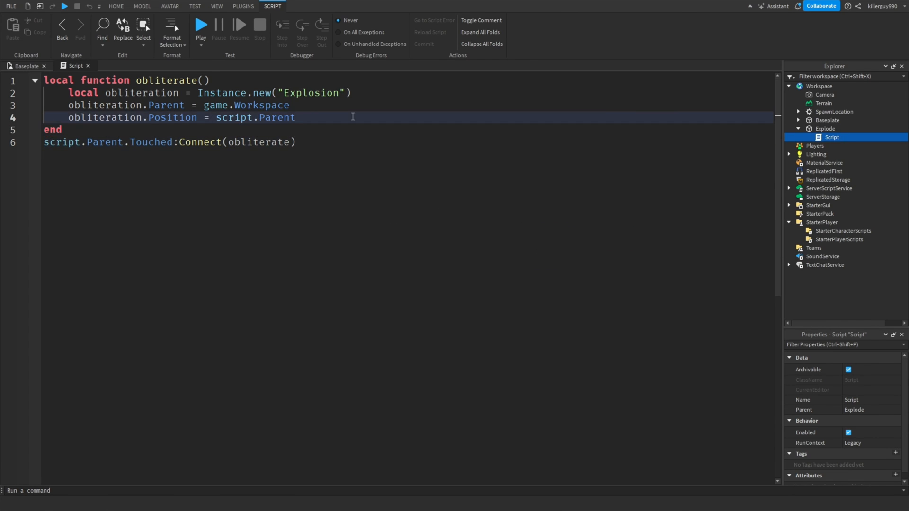
type(".Position")
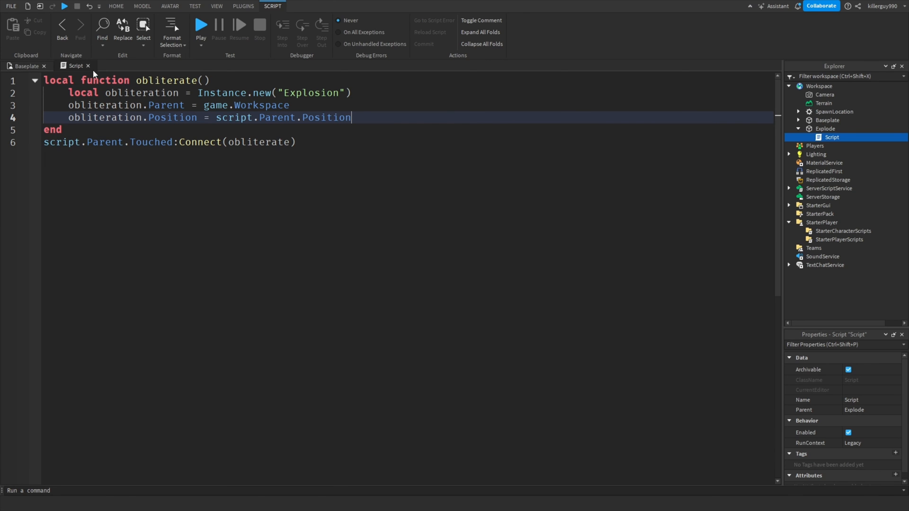